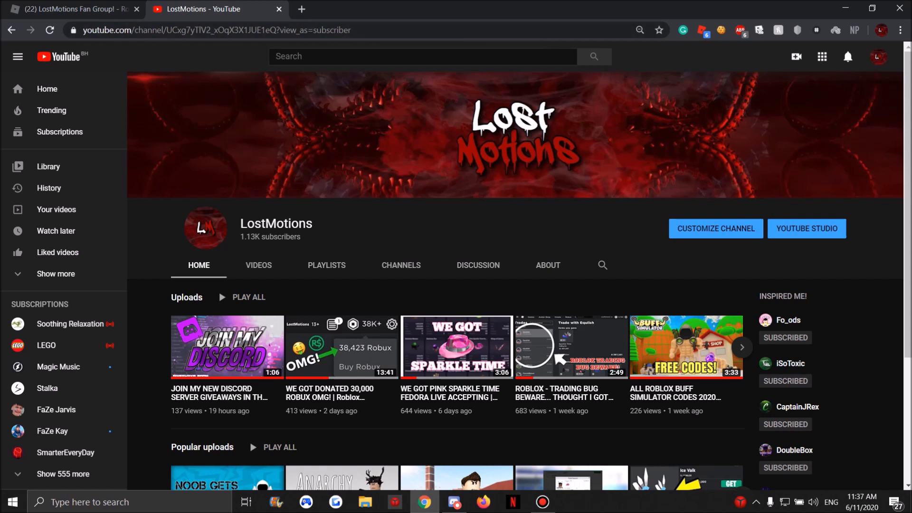
Switch from the LostMotions YouTube page to its Discord server, showing the vip-only channel.
{"action": "double_click", "coordinate": [270, 236]}
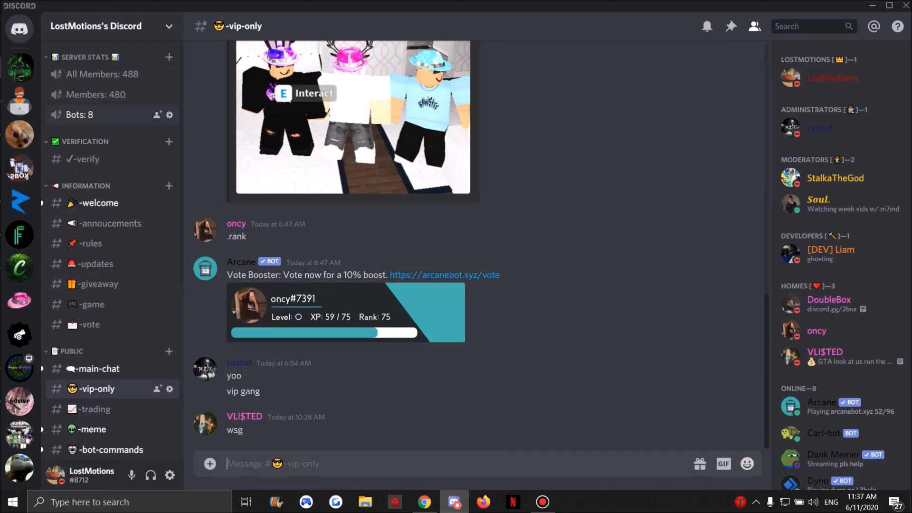
Browse the #-rules, #-updates, #-giveaway, #-game and #-vote channels in turn.
{"action": "left_click", "coordinate": [96, 26]}
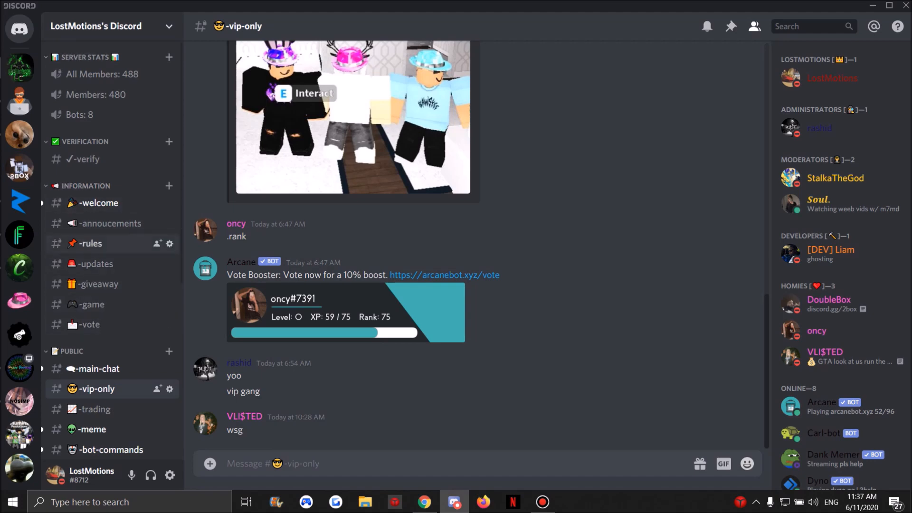
{"action": "left_click", "coordinate": [91, 243]}
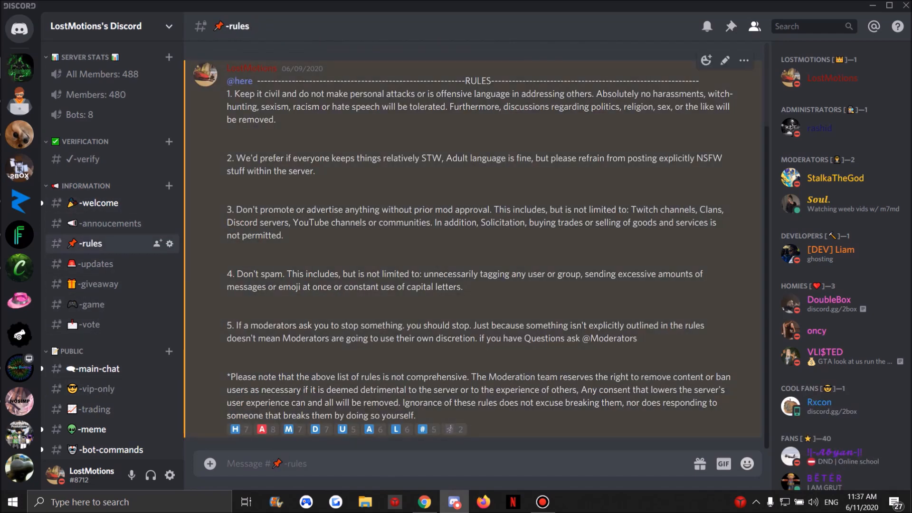
{"action": "left_click", "coordinate": [95, 264]}
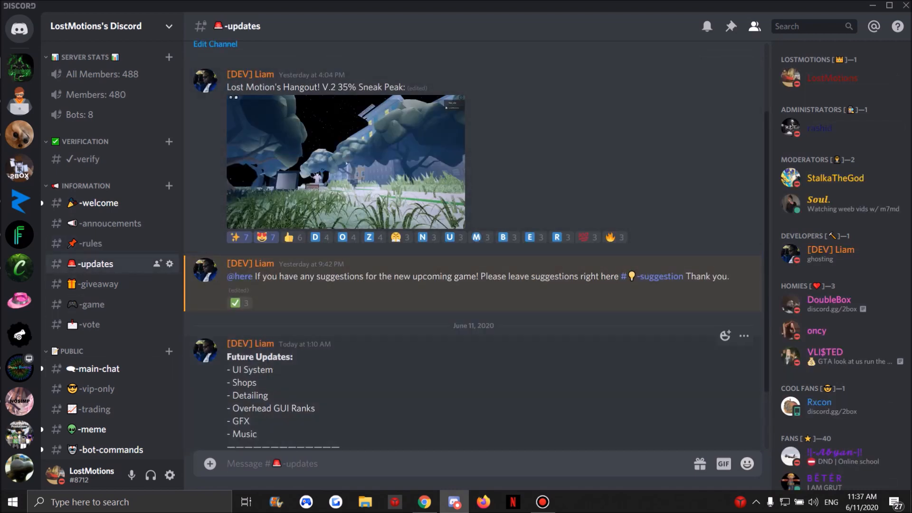
{"action": "scroll", "scroll_direction": "down", "scroll_amount": 3}
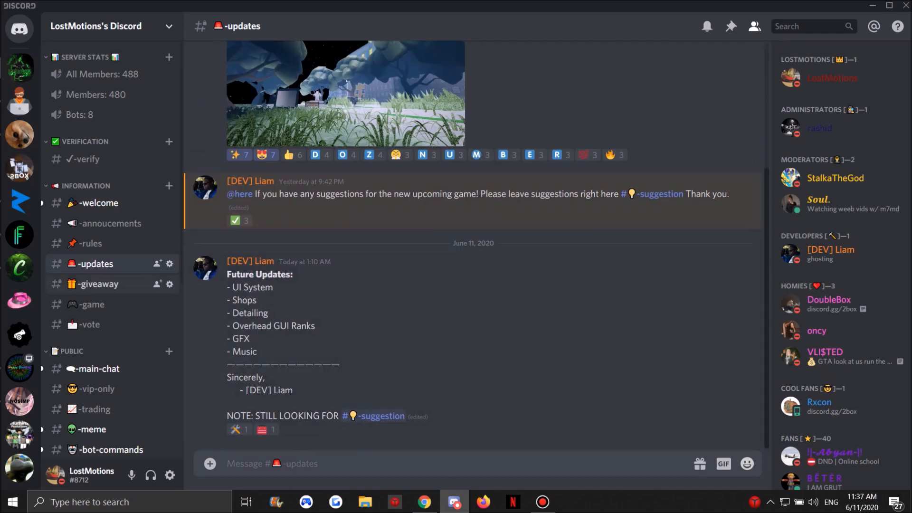
{"action": "left_click", "coordinate": [97, 284]}
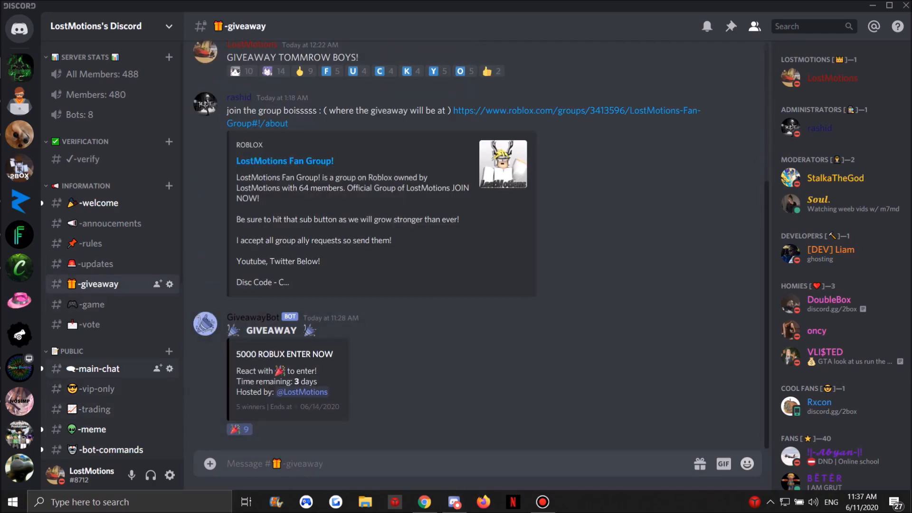
{"action": "left_click", "coordinate": [92, 304]}
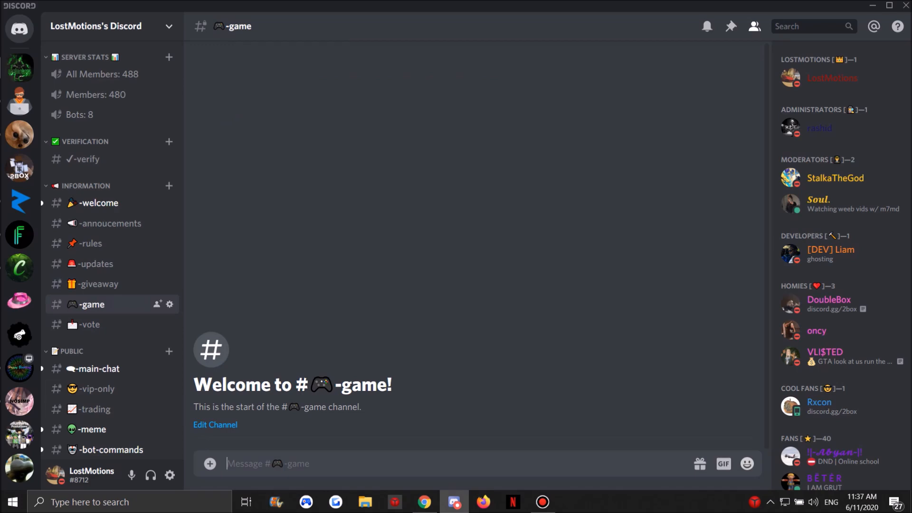
{"action": "left_click", "coordinate": [90, 324]}
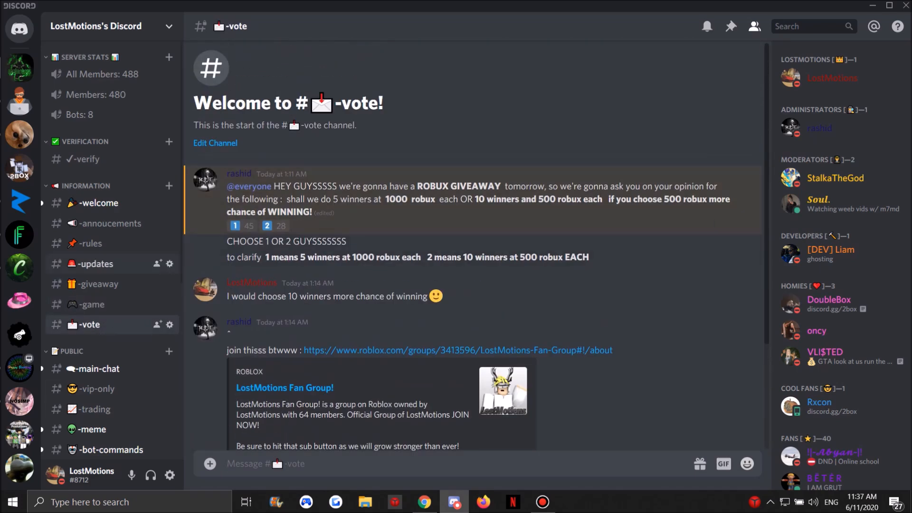
{"action": "scroll", "scroll_direction": "down", "scroll_amount": 3}
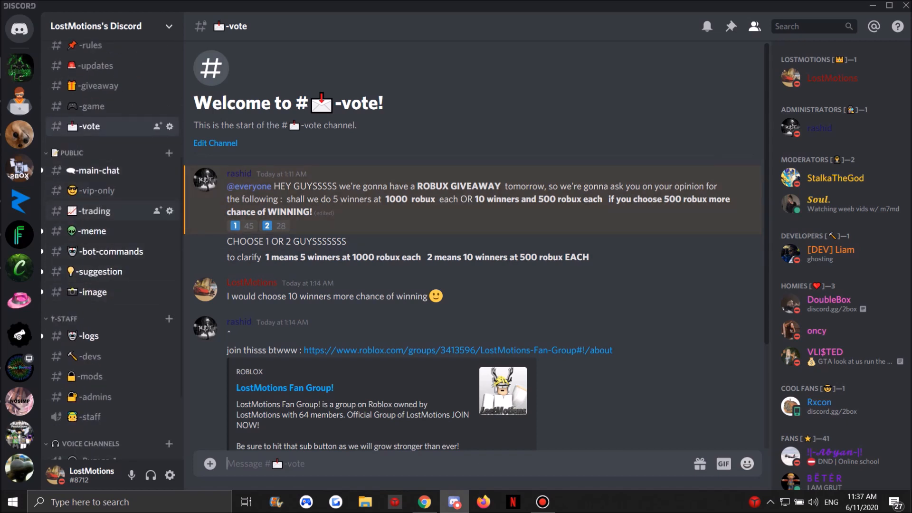
Open Server Settings from the LostMotions server name dropdown.
{"action": "left_click", "coordinate": [93, 210]}
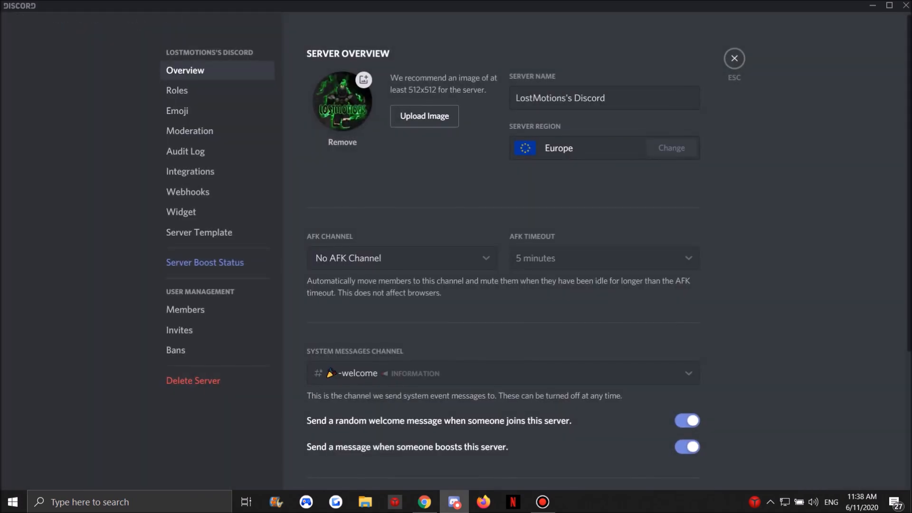
Inspect the fan roles under Roles, then close settings back to the trading channel.
{"action": "left_click", "coordinate": [176, 90]}
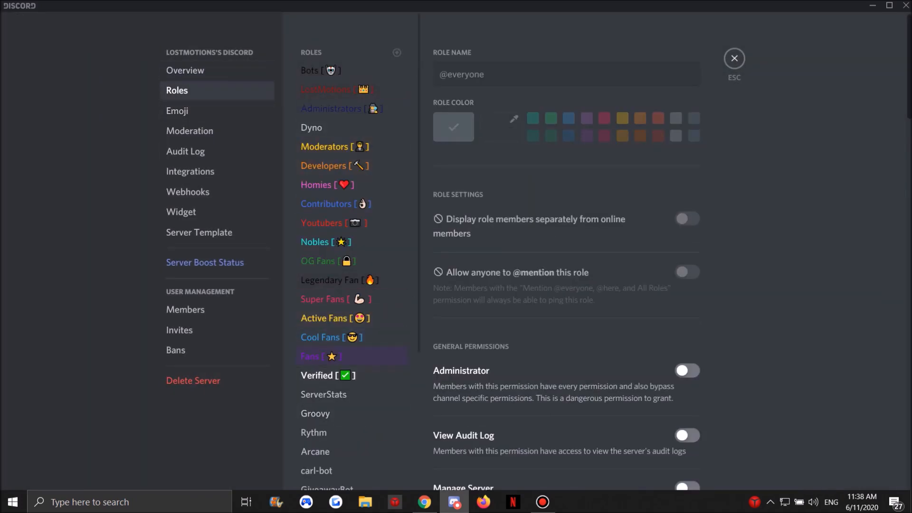
{"action": "left_click", "coordinate": [331, 336]}
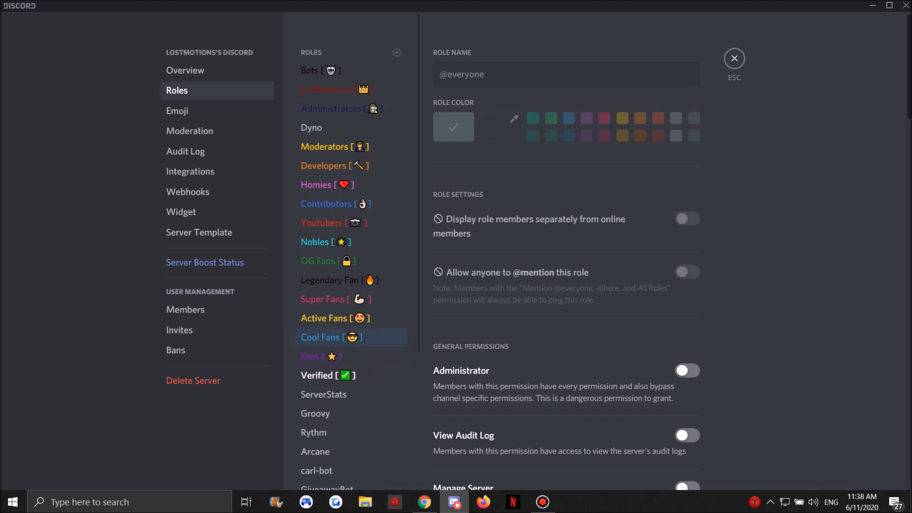
{"action": "mouse_move", "coordinate": [334, 318]}
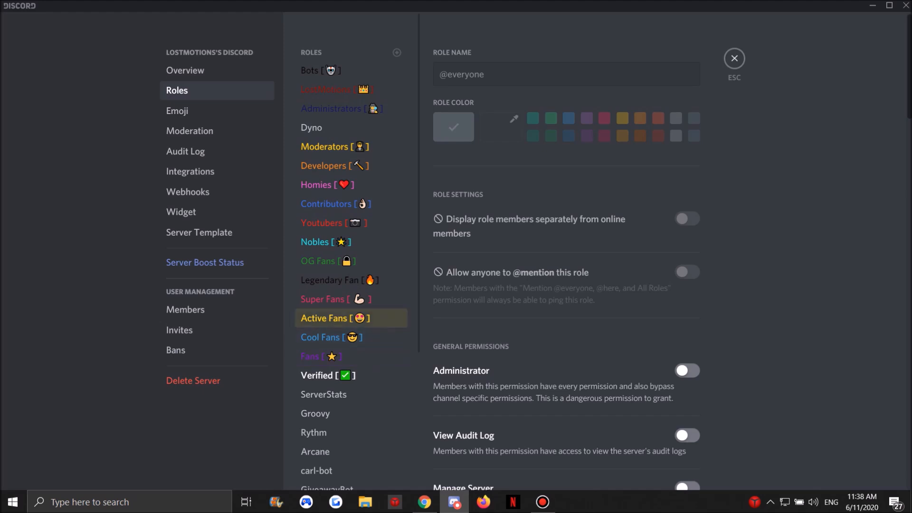
{"action": "mouse_move", "coordinate": [334, 298]}
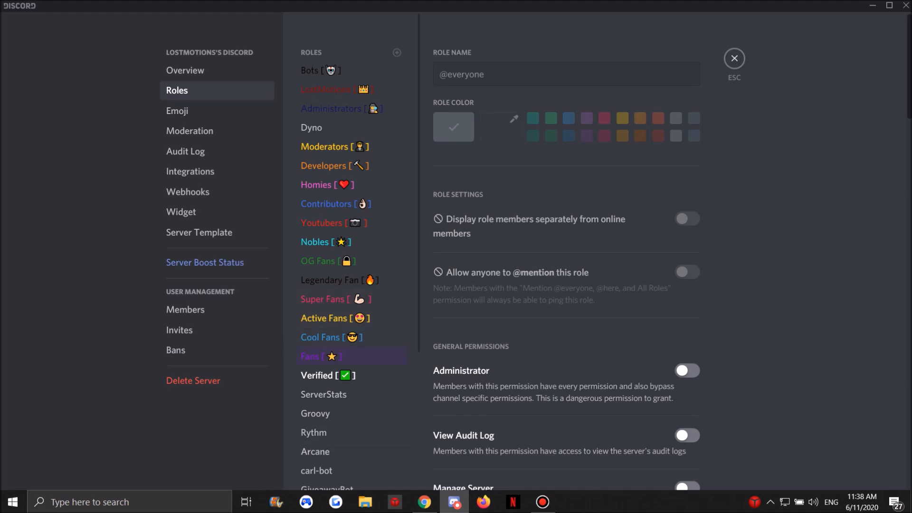
{"action": "left_click", "coordinate": [335, 318]}
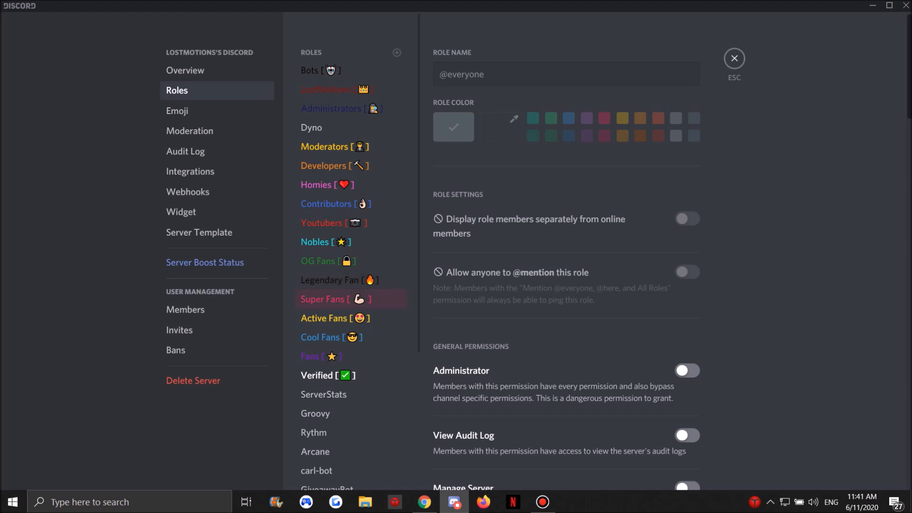
{"action": "mouse_move", "coordinate": [338, 279]}
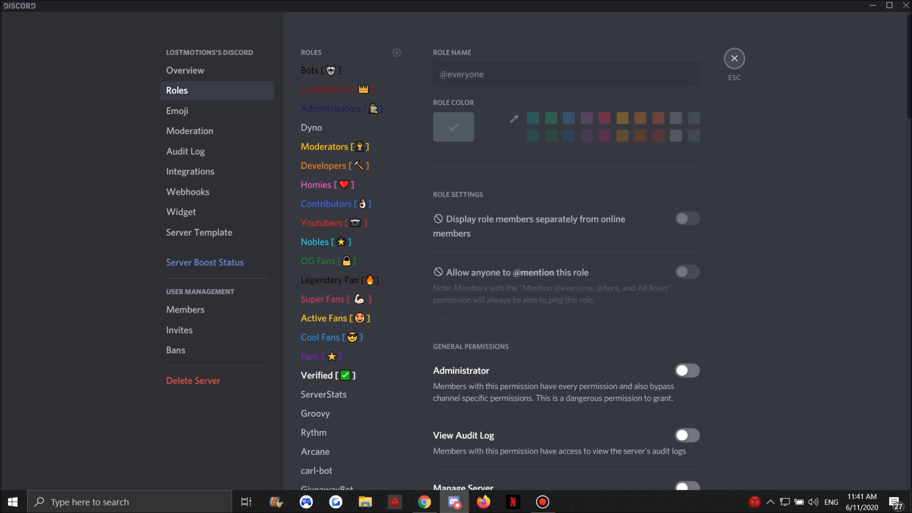
{"action": "left_click", "coordinate": [733, 58]}
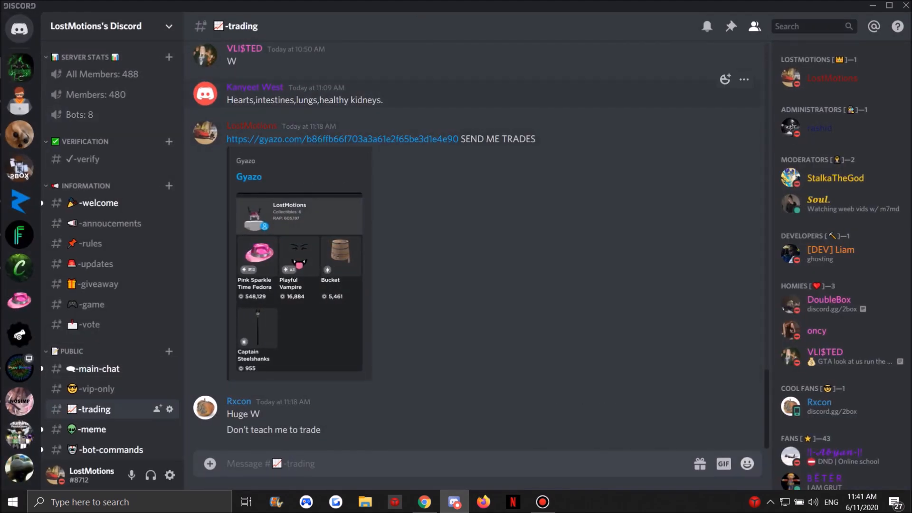
Visit the LostMotions YouTube channel, then the LostMotions Fan Group! Roblox page.
{"action": "left_click", "coordinate": [424, 502]}
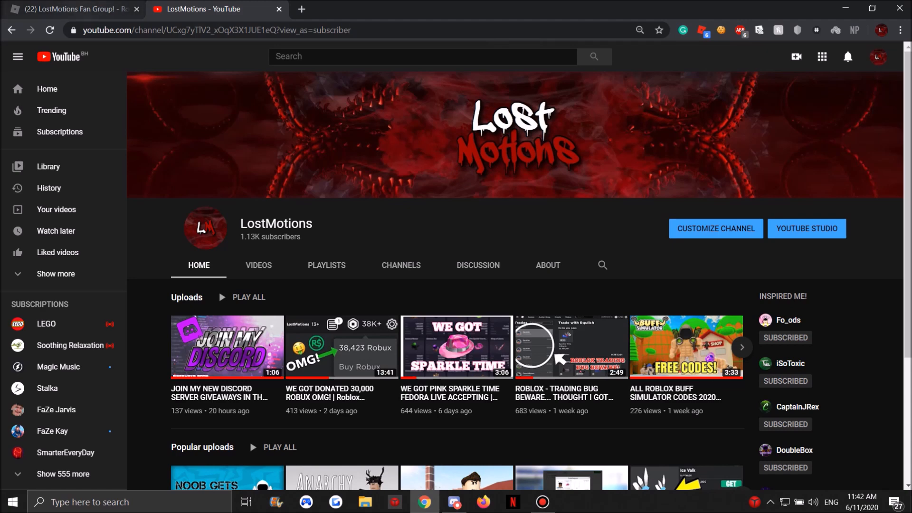
{"action": "left_click", "coordinate": [70, 8]}
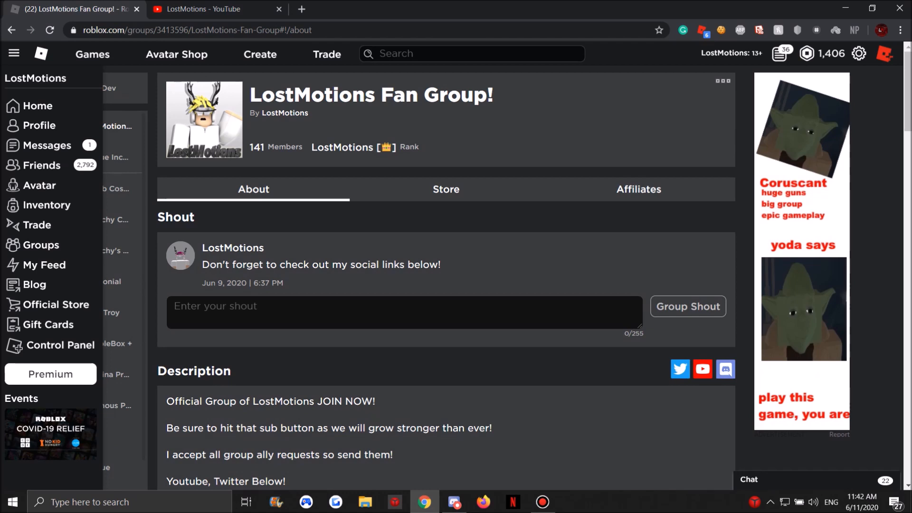
Scroll the fan group page, then return to Discord's Invite Friends dialog.
{"action": "scroll", "scroll_direction": "down", "scroll_amount": 3}
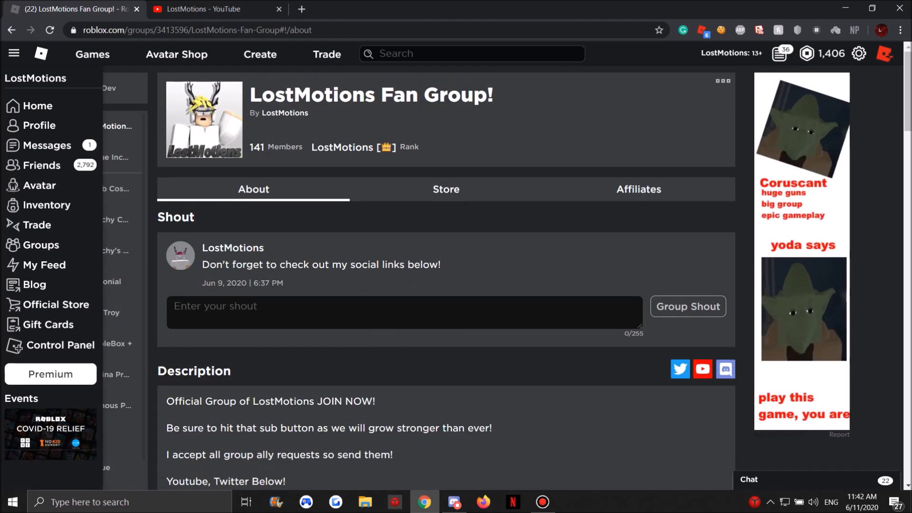
{"action": "left_click", "coordinate": [453, 502]}
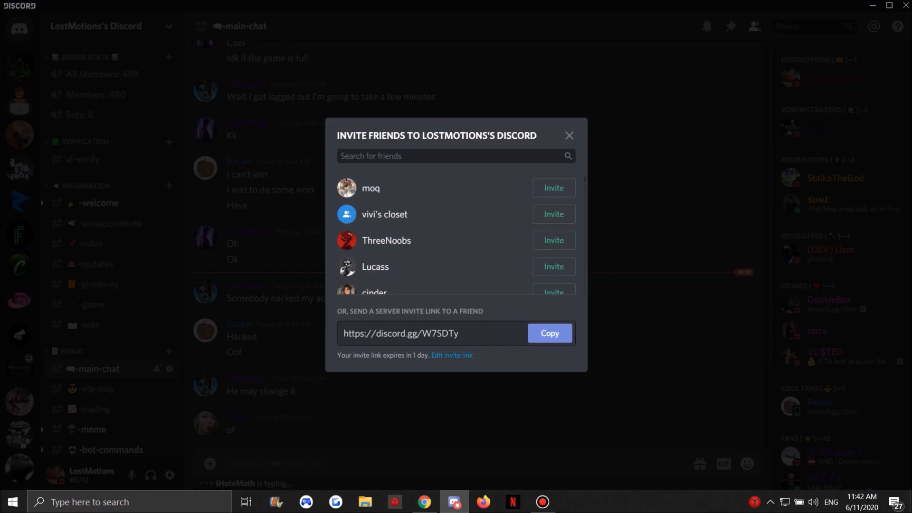
Close the invite dialog and view the post in #-giveaway.
{"action": "left_click", "coordinate": [568, 135]}
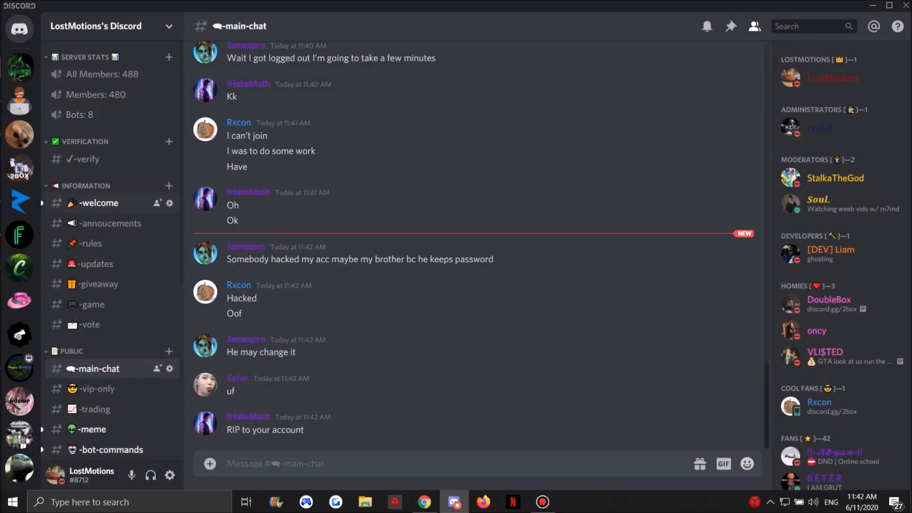
{"action": "scroll", "scroll_direction": "down", "scroll_amount": 3}
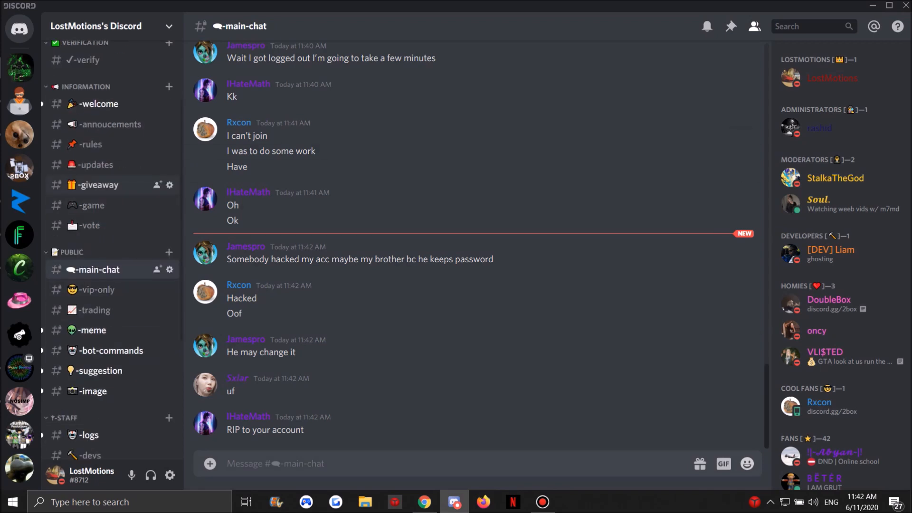
{"action": "left_click", "coordinate": [95, 185]}
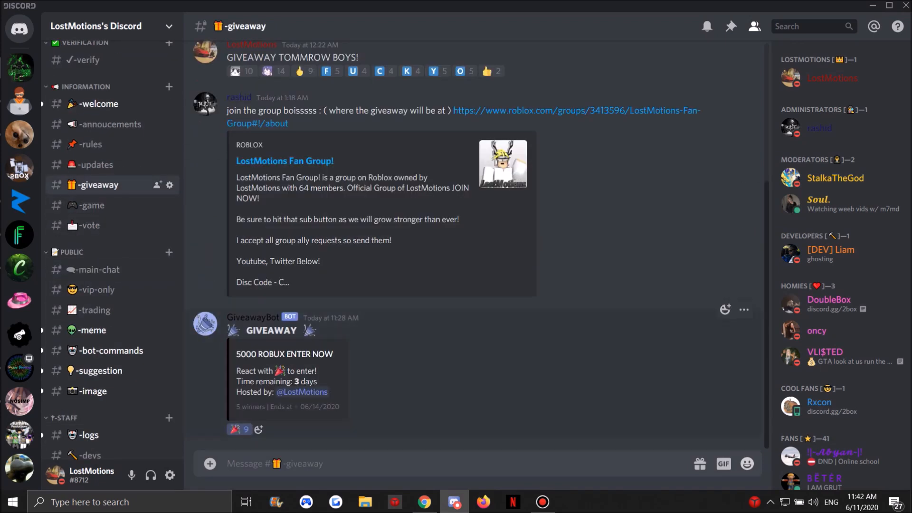
{"action": "mouse_move", "coordinate": [235, 429]}
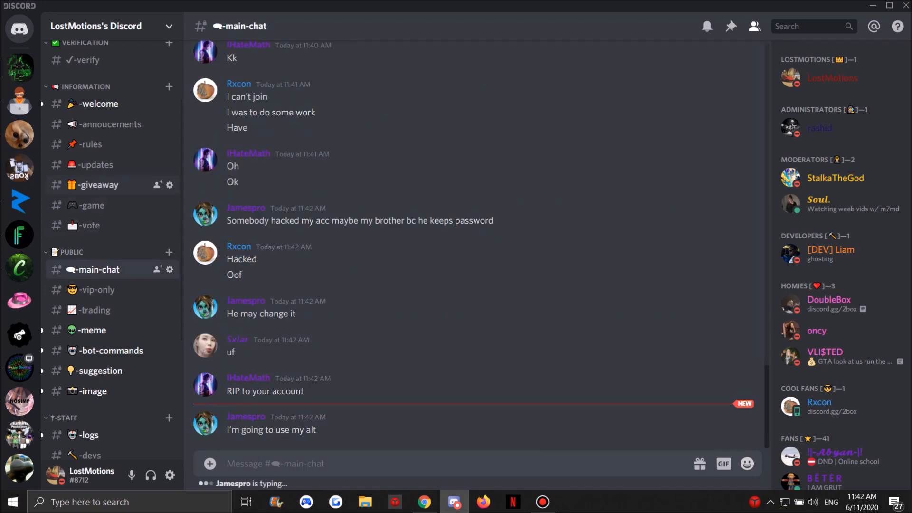
{"action": "left_click", "coordinate": [96, 184]}
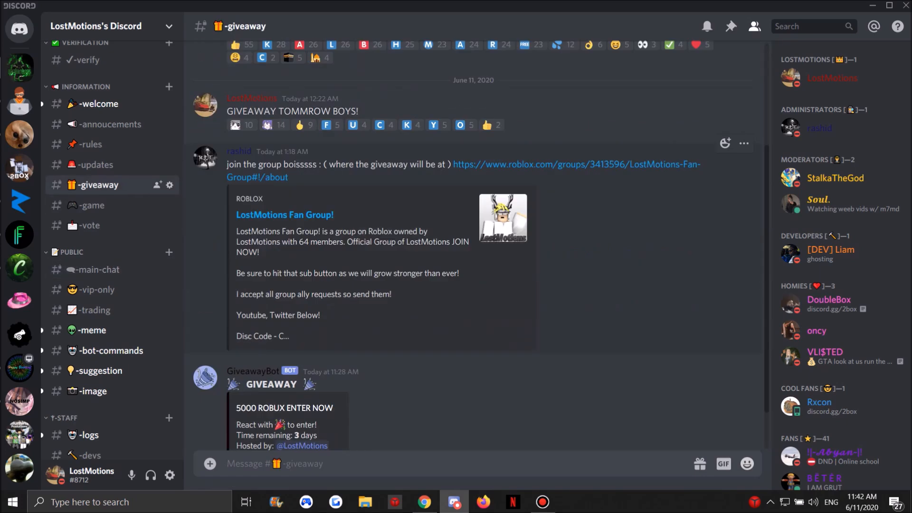
Scroll the Roblox fan group page down to the description's Disc Code.
{"action": "scroll", "scroll_direction": "down", "scroll_amount": 3}
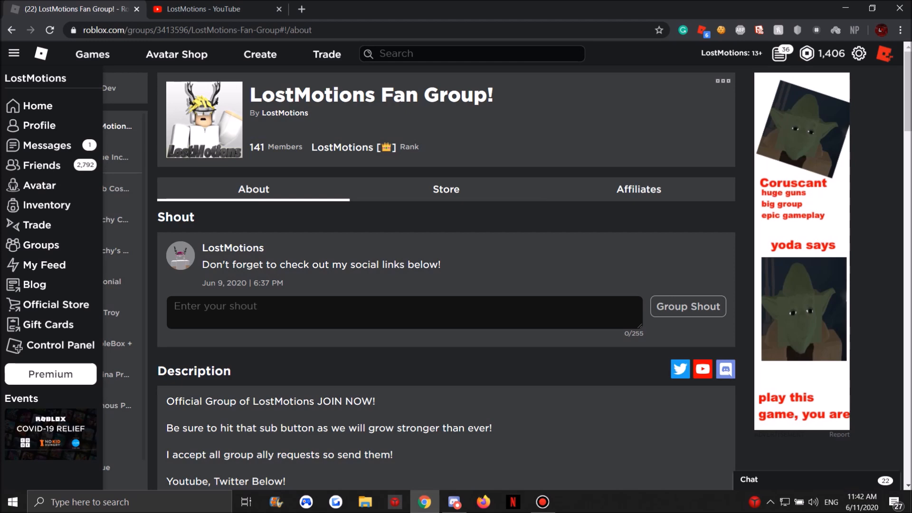
{"action": "scroll", "scroll_direction": "down", "scroll_amount": 3}
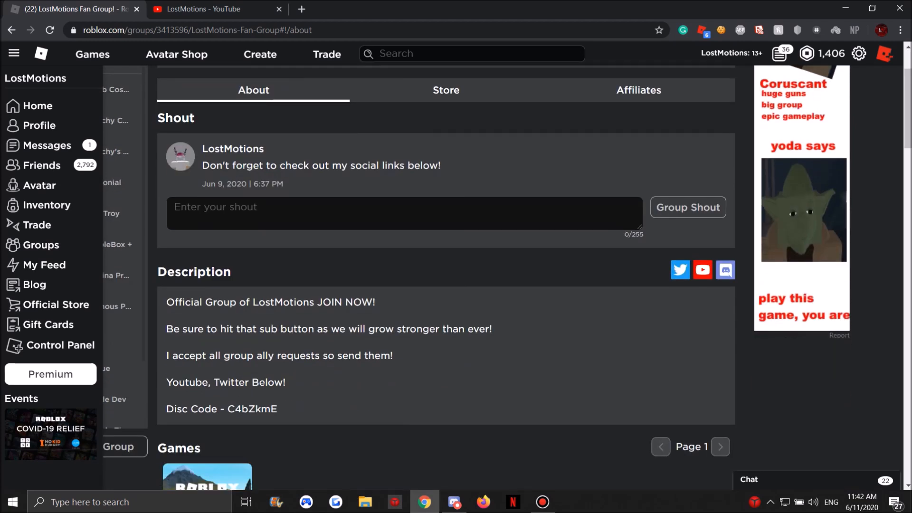
{"action": "scroll", "scroll_direction": "down", "scroll_amount": 3}
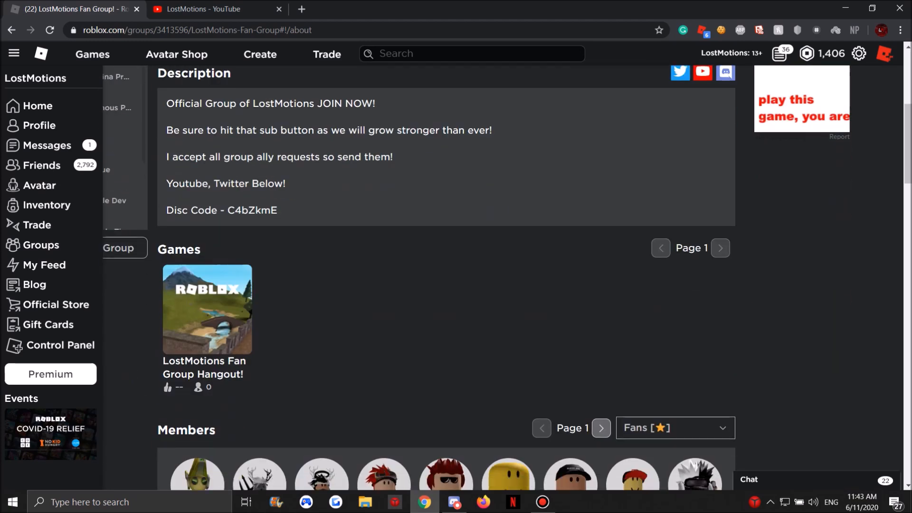